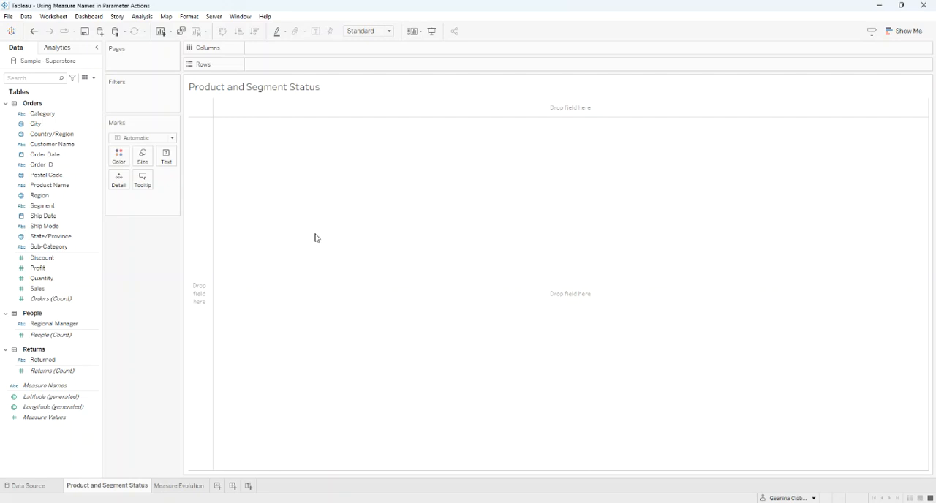
mouse_move(319, 237)
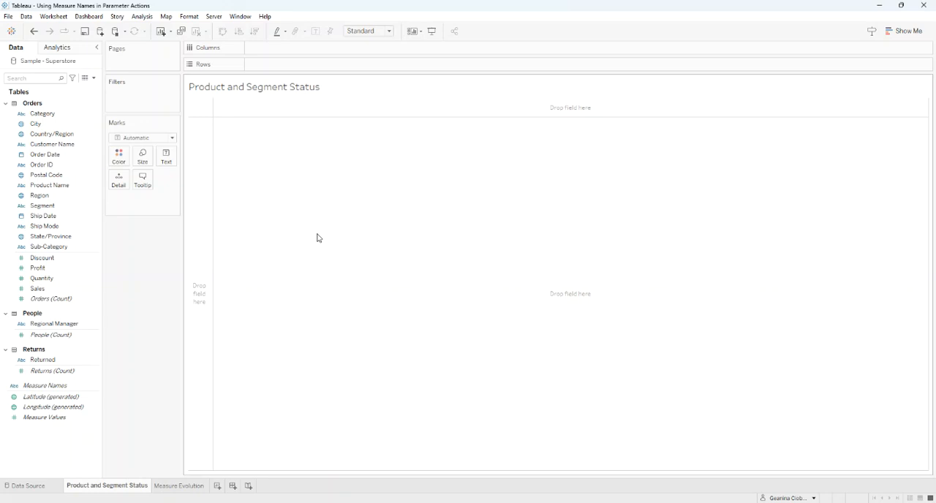
mouse_move(76, 67)
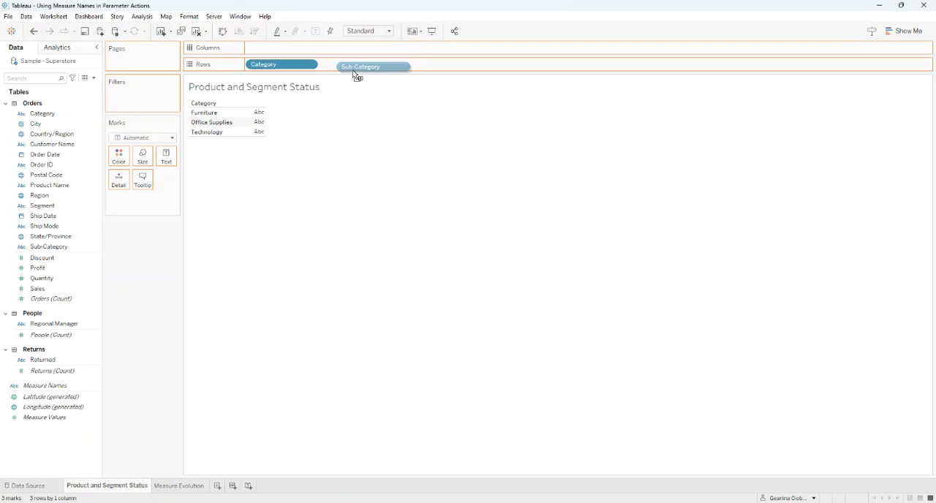
Step: Add Sub-Category beside Category on Rows and colour the bars by Measure Values
drag(373, 67, 344, 63)
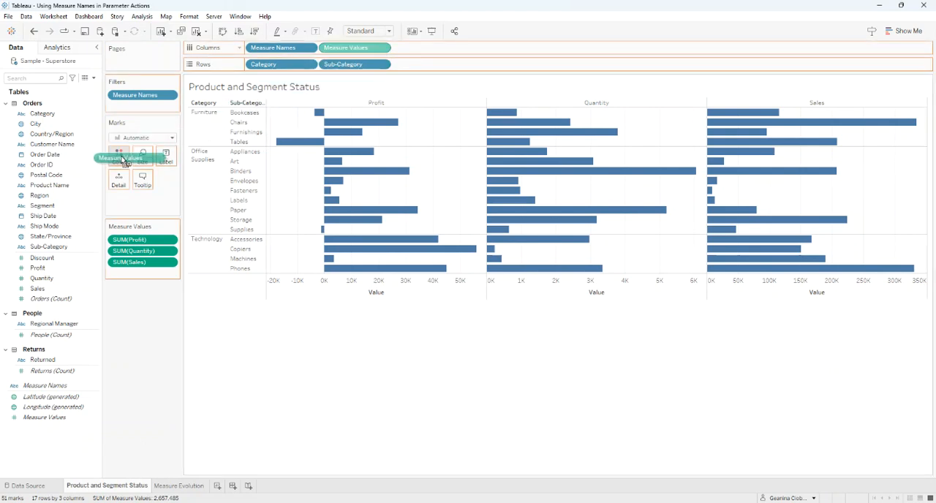
click(166, 155)
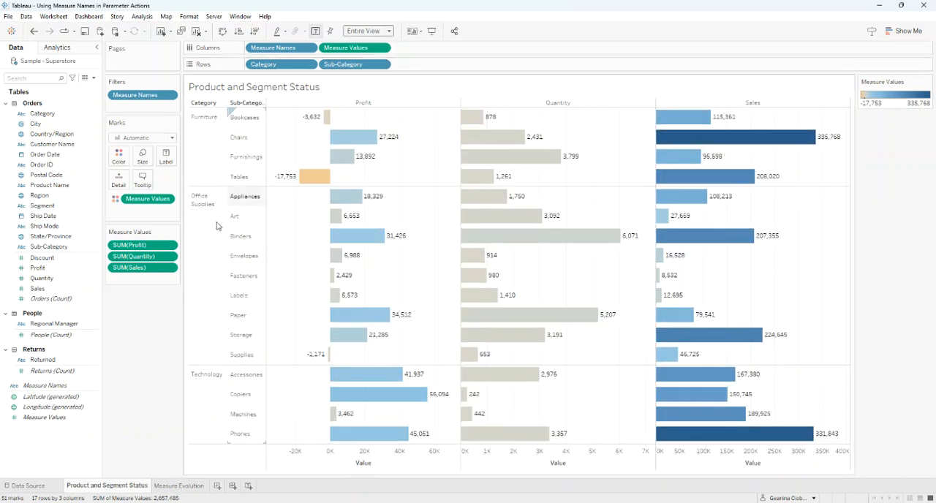
mouse_move(167, 345)
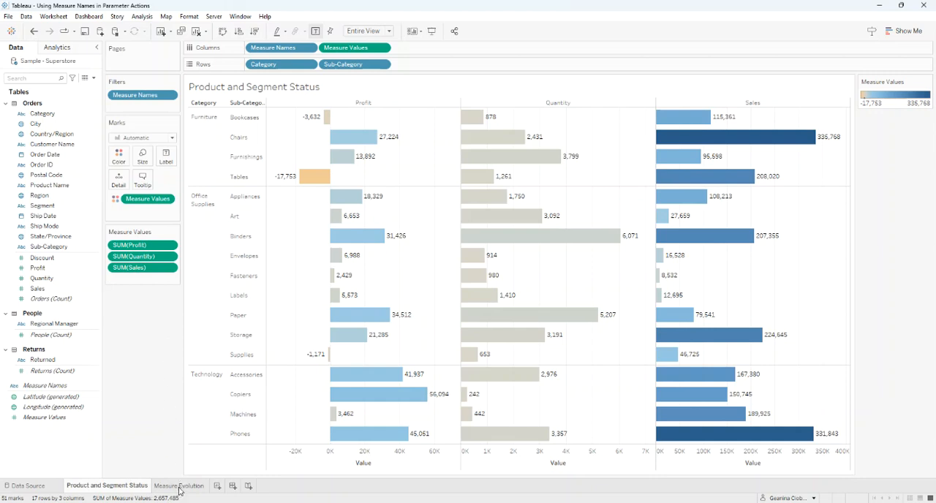
Step: On Measure Evolution, create string list parameter 'Selecte Measure' with Profit, Quantity and Sales
click(174, 486)
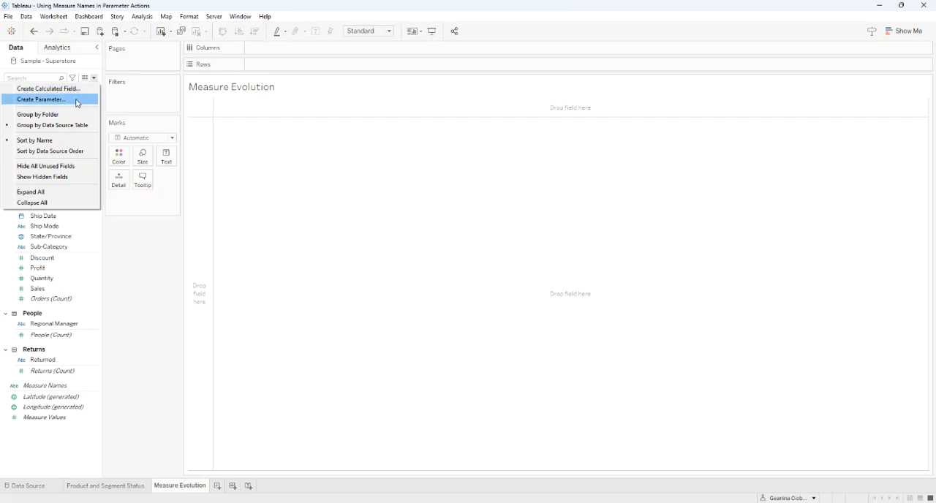
click(41, 99)
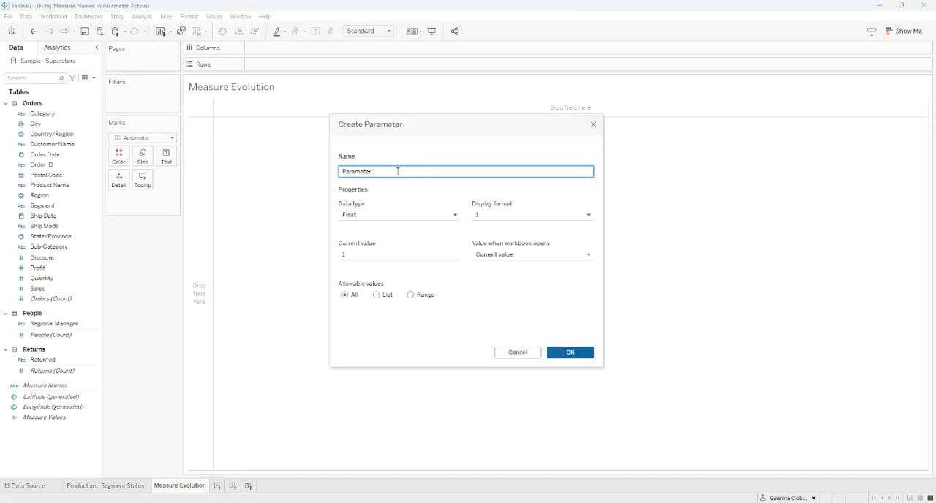
text(Selecte Measure)
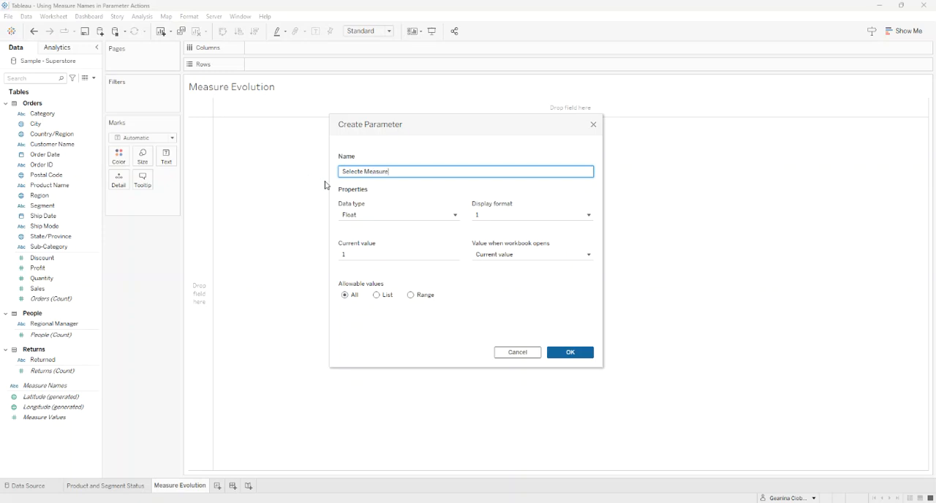
click(398, 214)
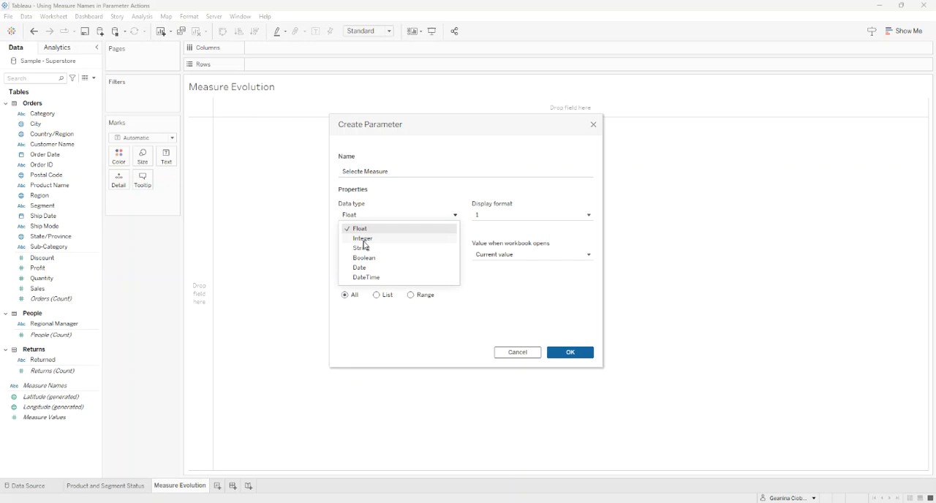
click(359, 248)
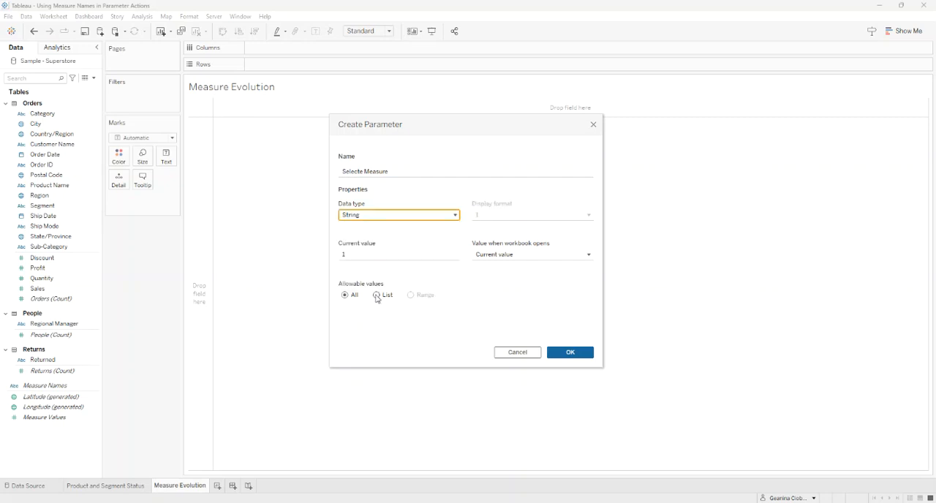
click(377, 296)
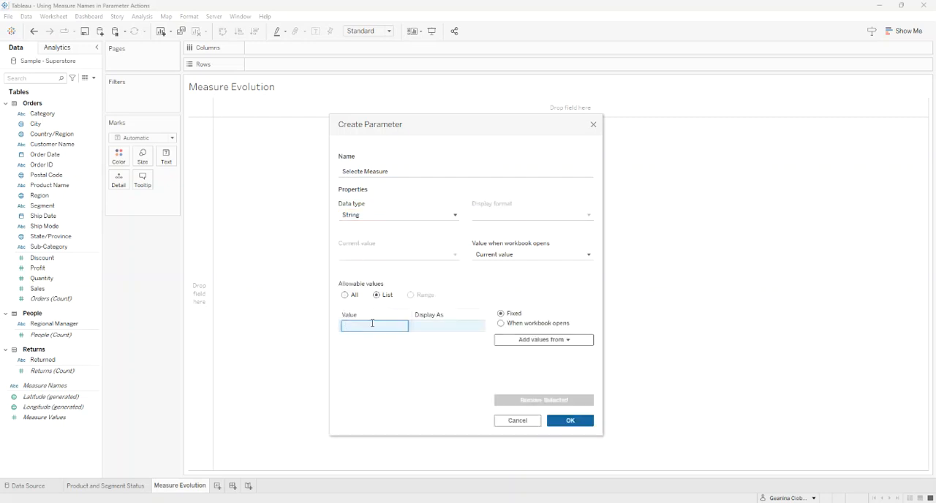
text(Profit)
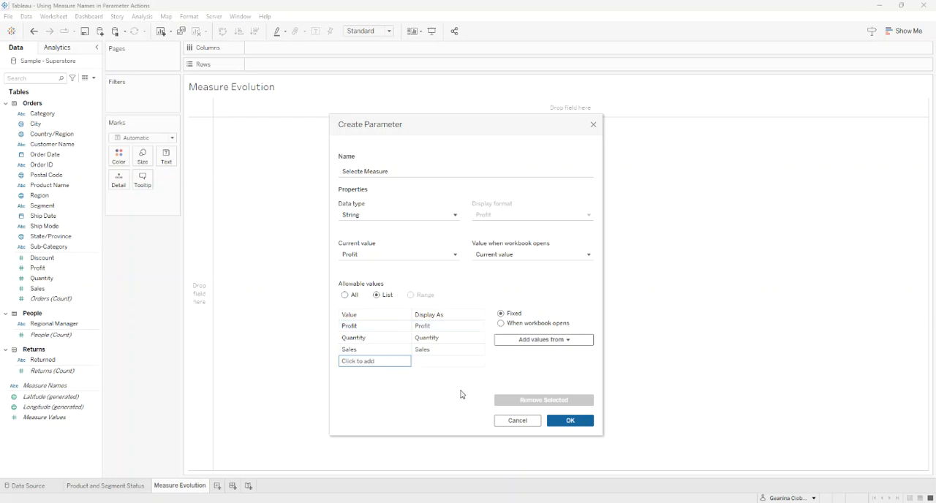
click(570, 421)
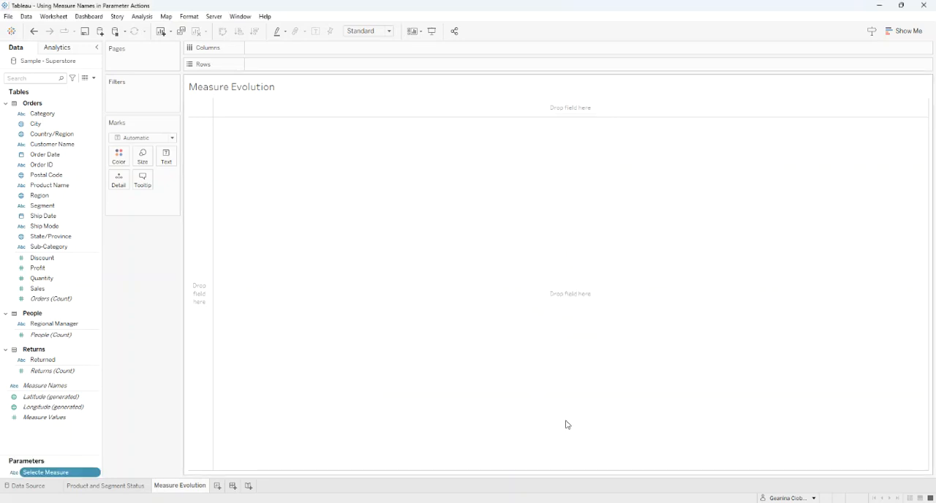
Step: Start calculated field 'Selected Measure' with a CASE on the Selecte Measure parameter
click(92, 79)
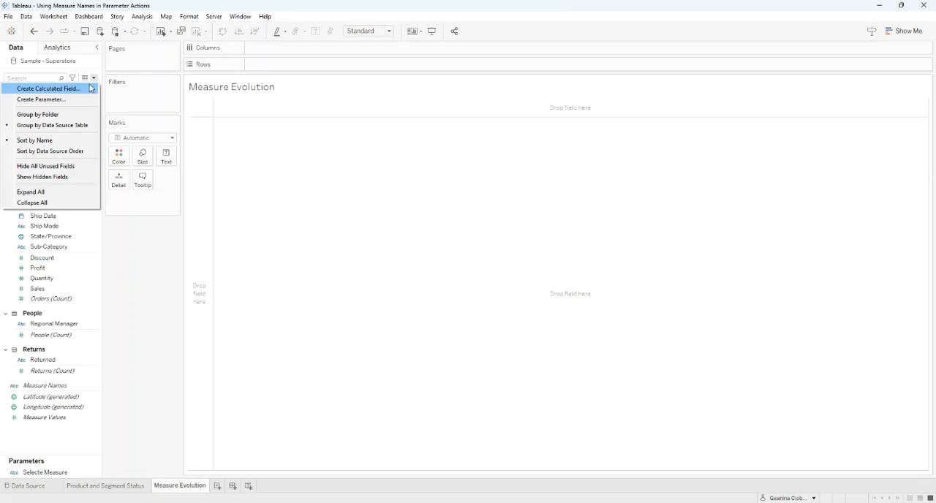
click(48, 88)
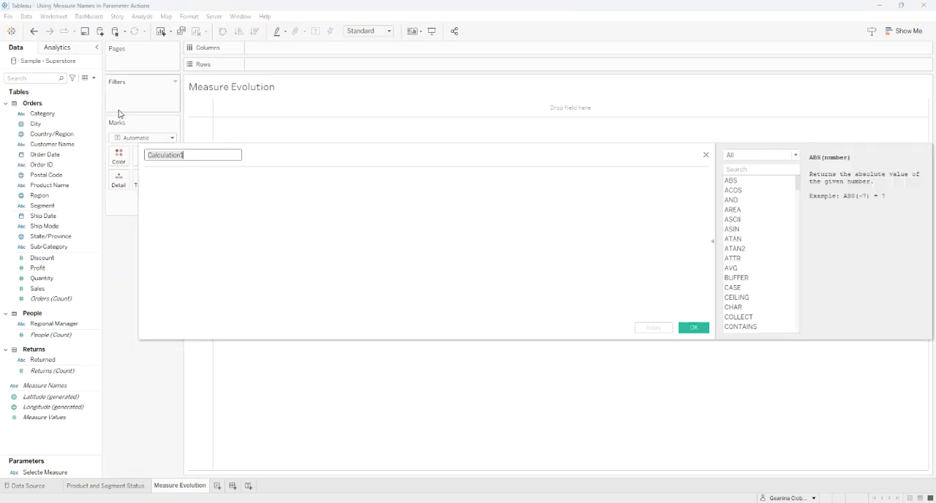
text(Selected Measure)
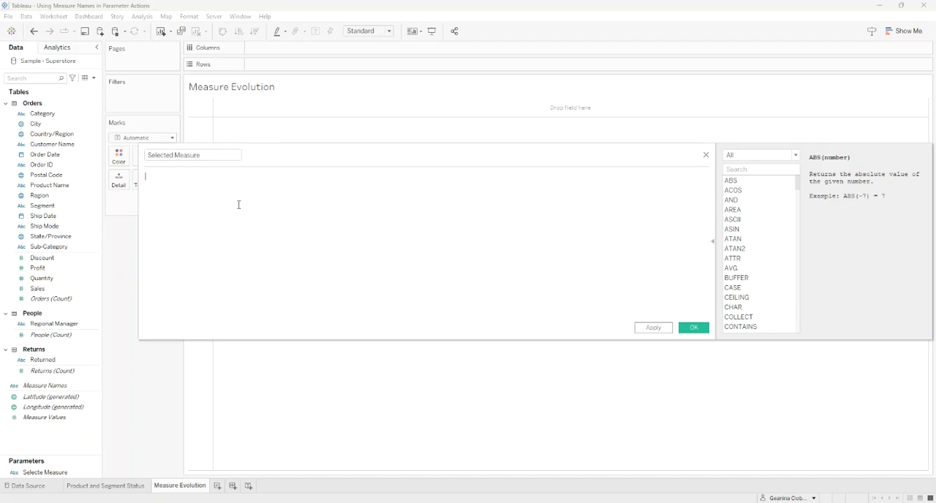
text(case s)
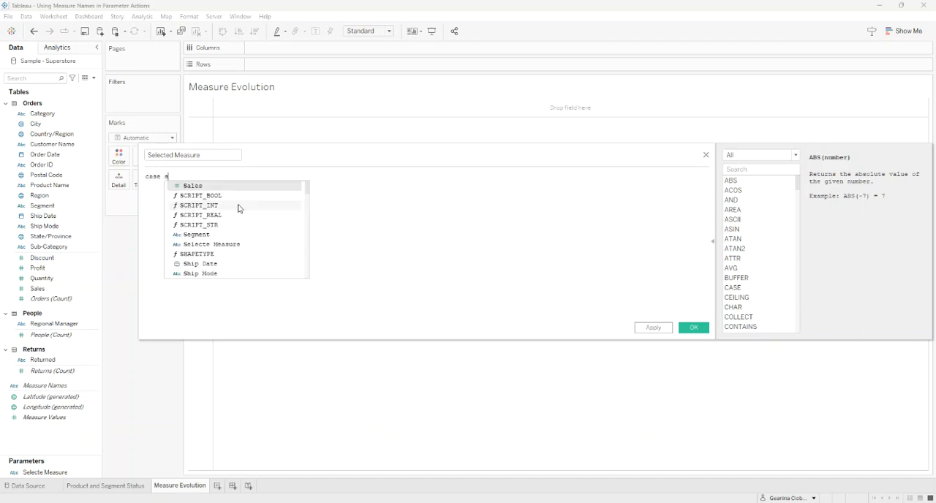
click(210, 244)
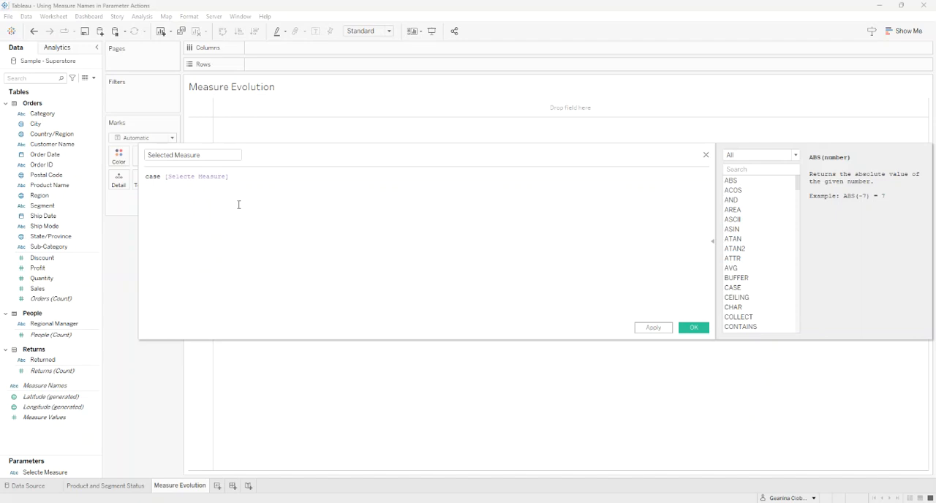
Step: Add WHEN branches returning [Profit], [Quantity] and [Sales], then save the calculation
text(WHEN 'P)
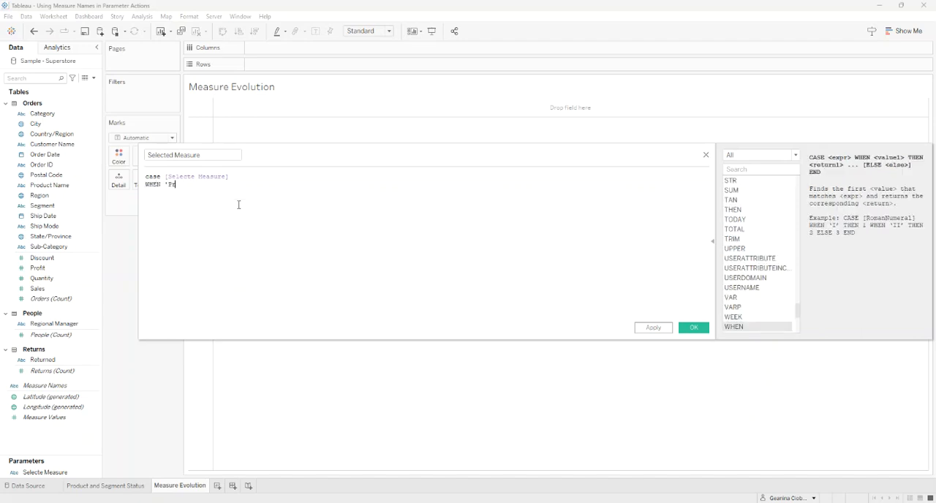
text(rofit')
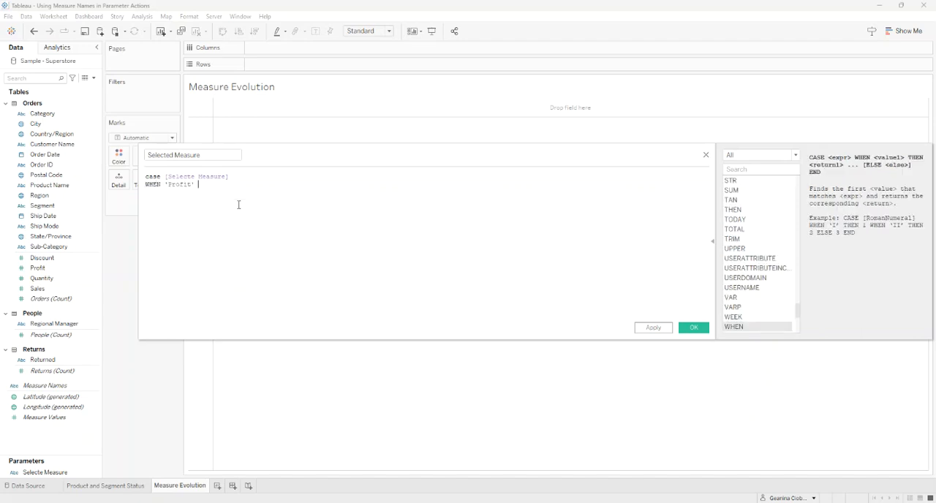
text(THEN)
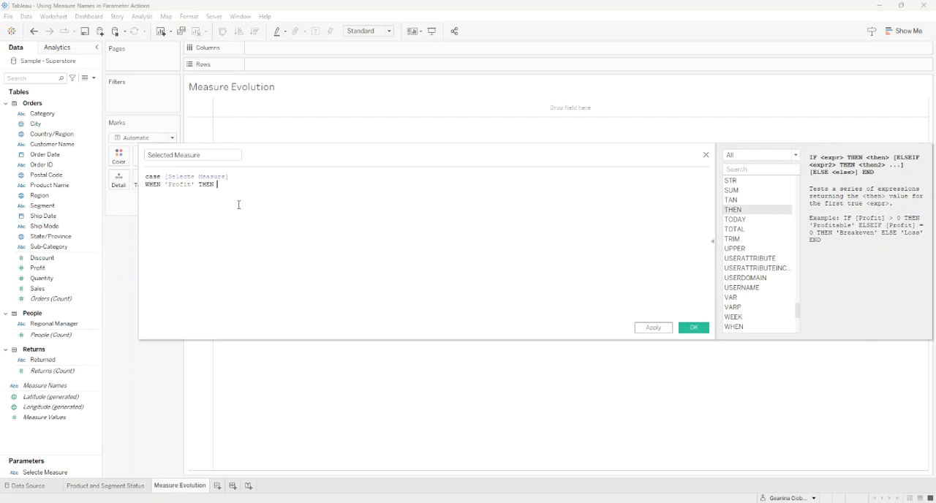
text([Profit])
text(WHEN 'Quantity' the)
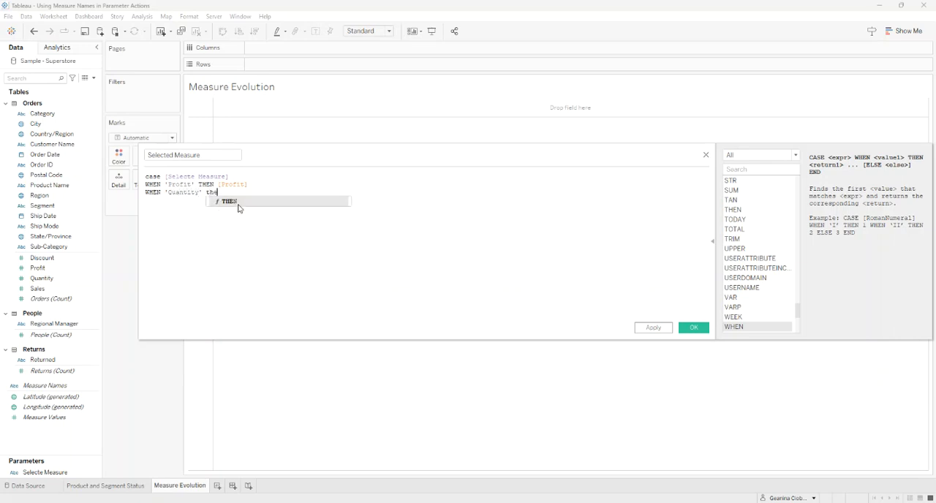
text(qu)
text(WHEN)
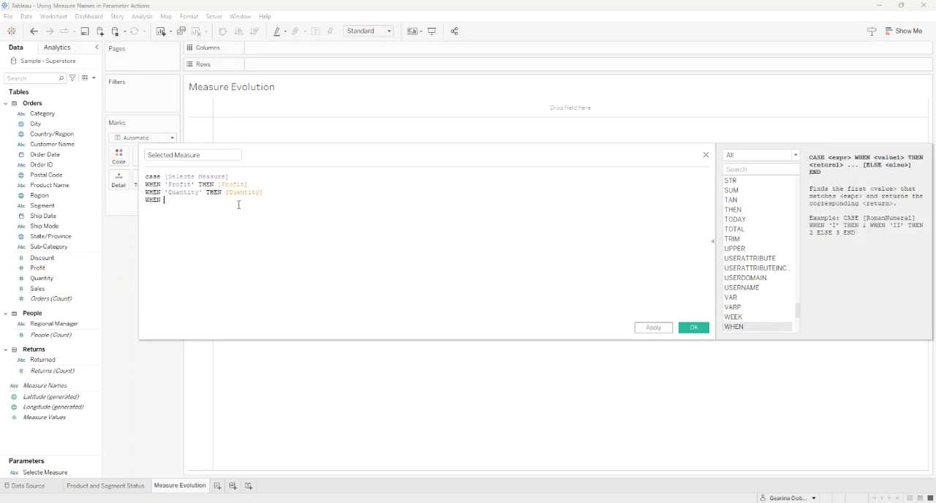
text('Sales' THEN)
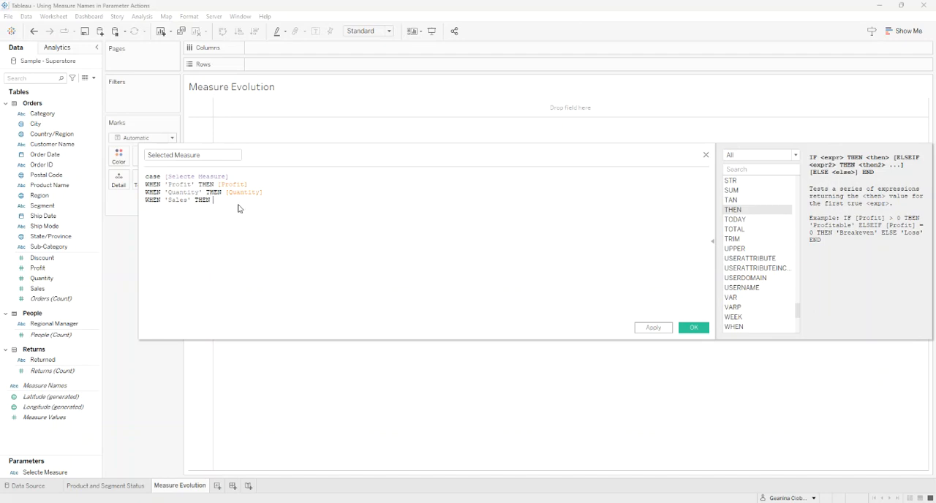
text([Sales])
text(END)
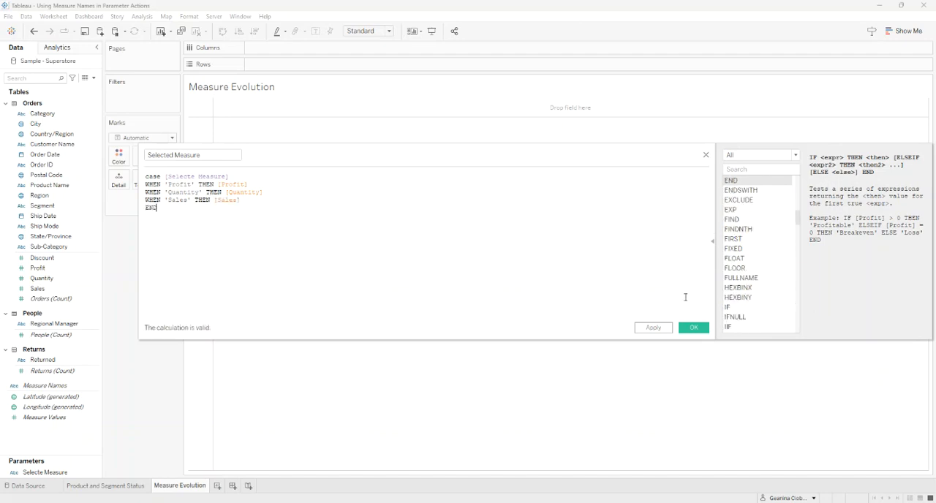
click(693, 327)
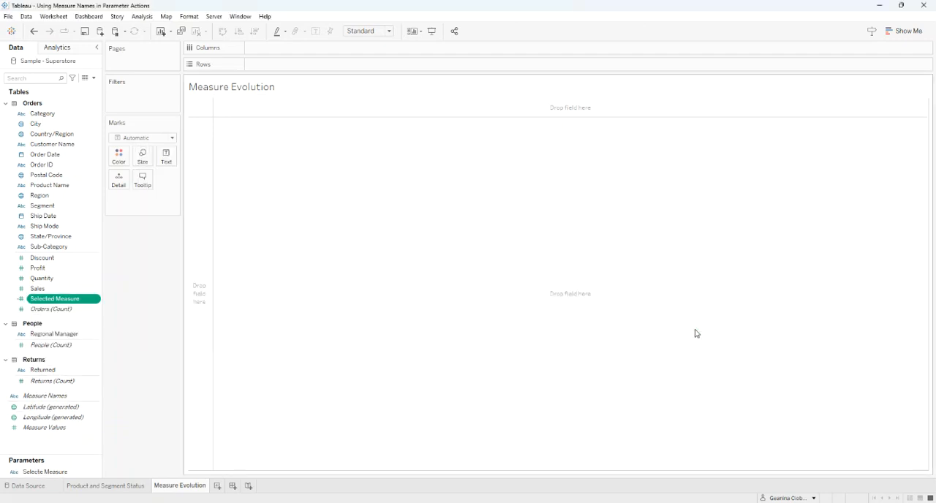
Step: Place YEAR and MONTH of Order Date on Columns of Measure Evolution
click(45, 154)
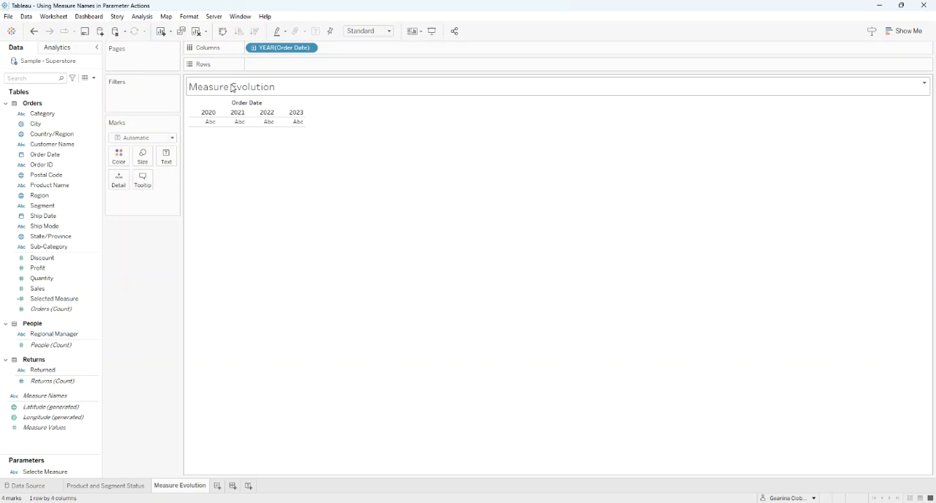
click(44, 154)
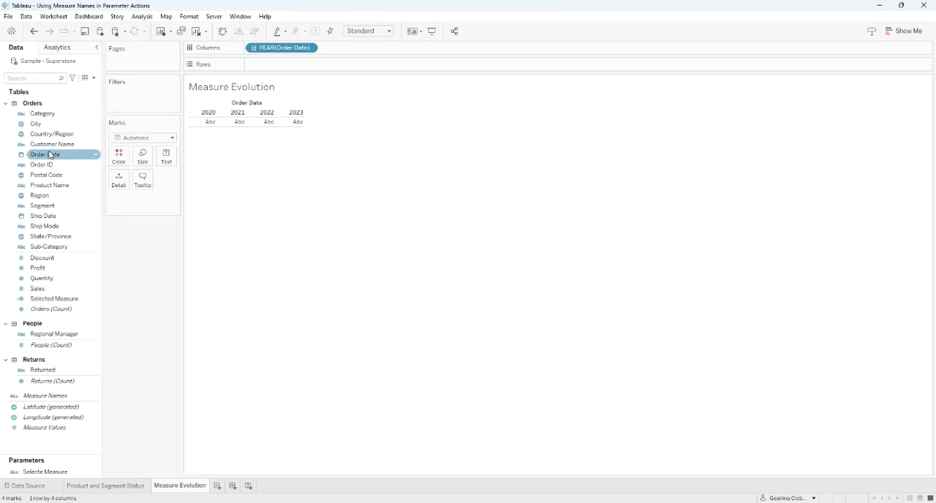
drag(44, 154, 353, 55)
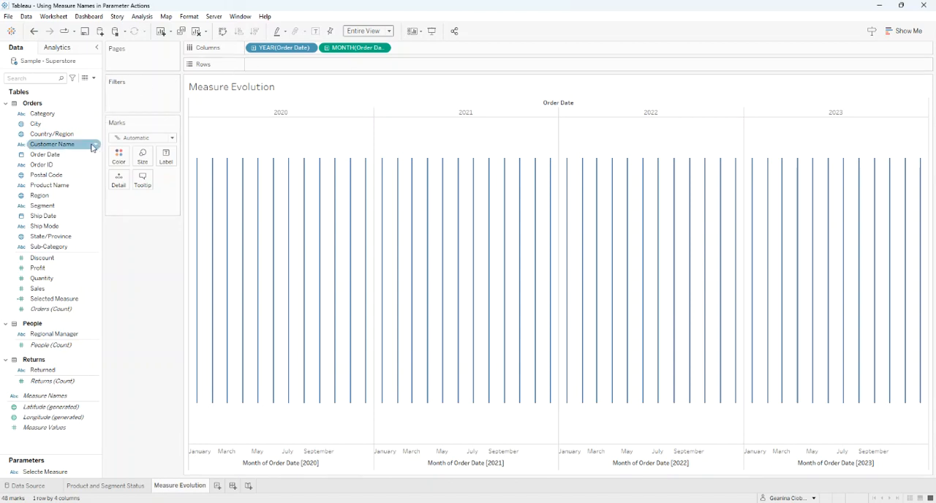
click(43, 278)
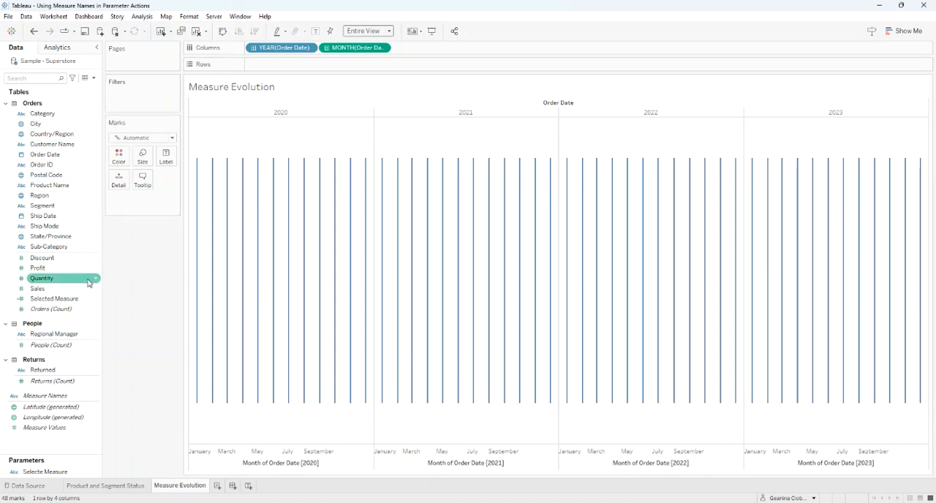
click(37, 288)
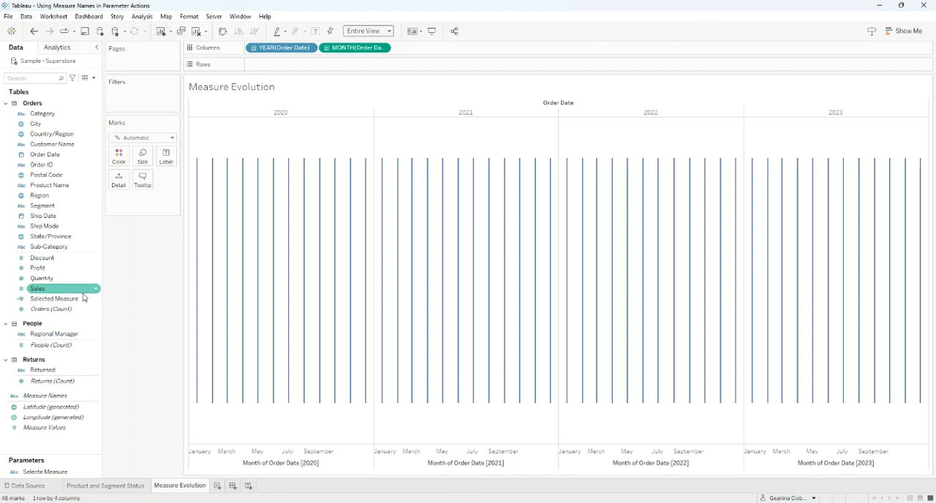
Step: Plot Selected Measure monthly as a line and add a second copy on Rows
drag(54, 298, 153, 268)
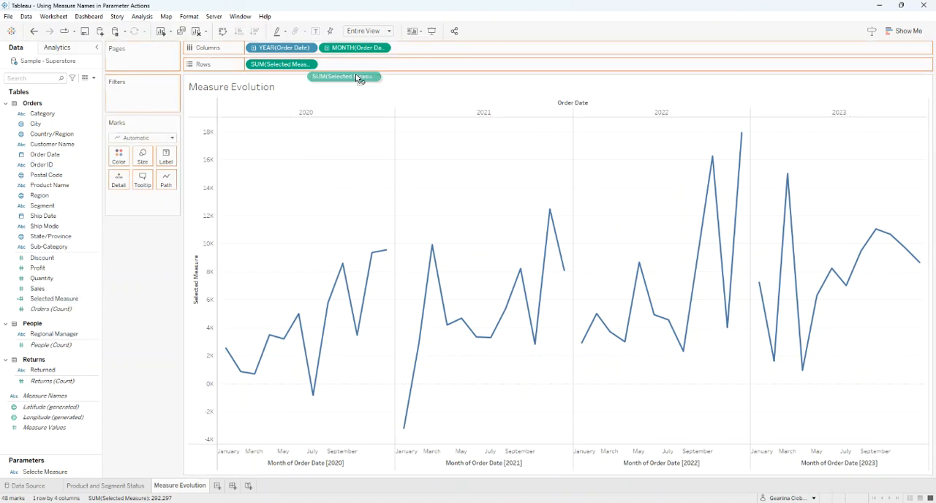
drag(343, 76, 355, 64)
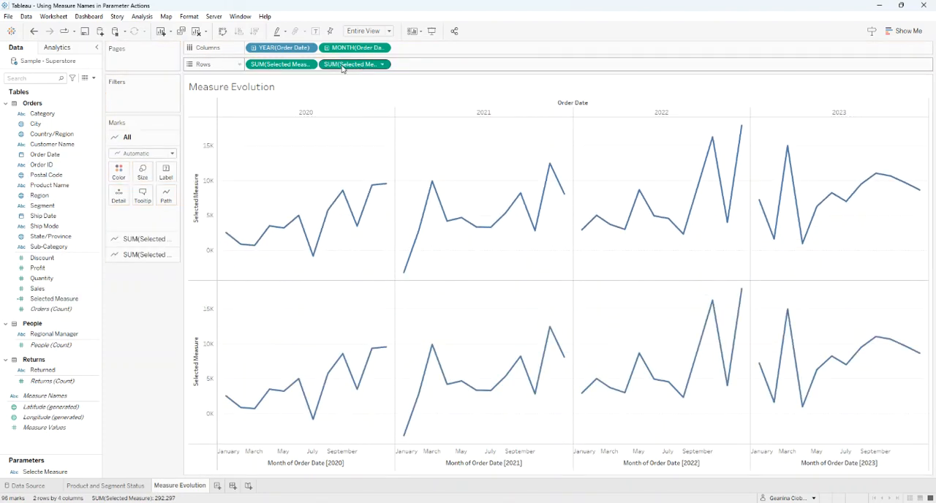
right_click(354, 65)
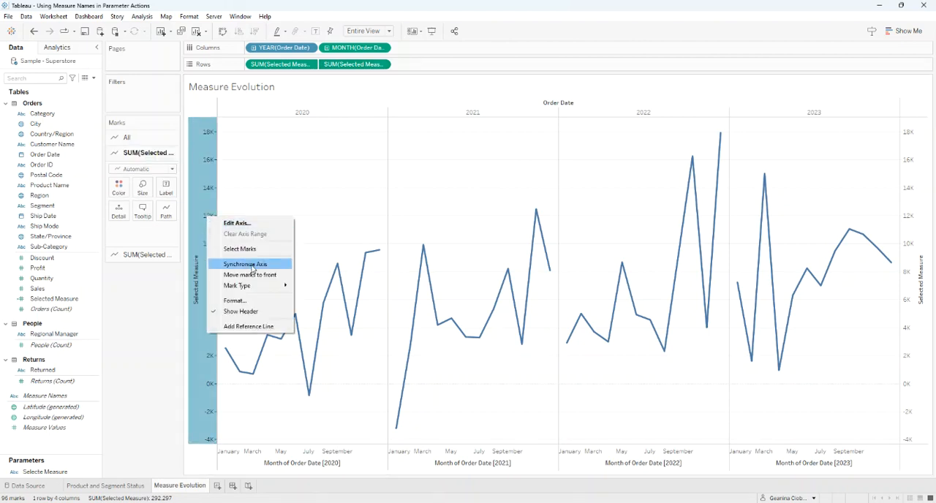
Step: Synchronize both Selected Measure axes and set the second measure's mark type to Circle
click(245, 264)
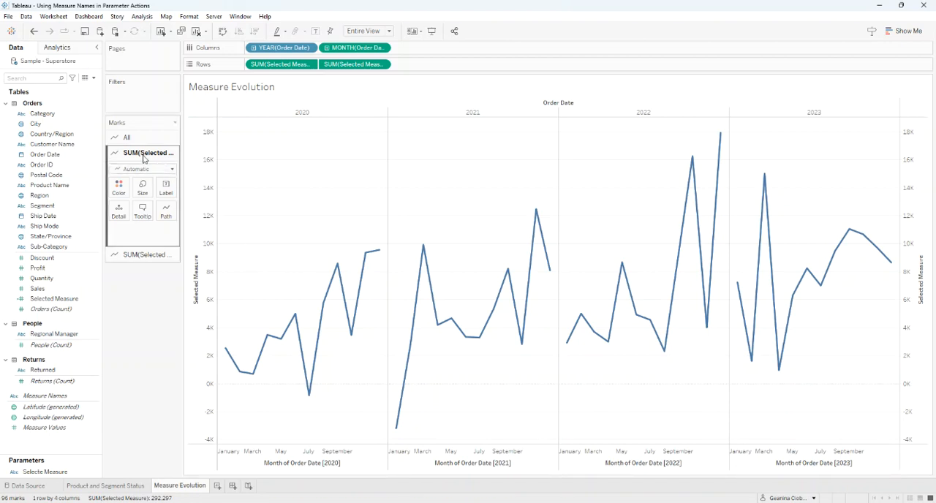
mouse_move(161, 172)
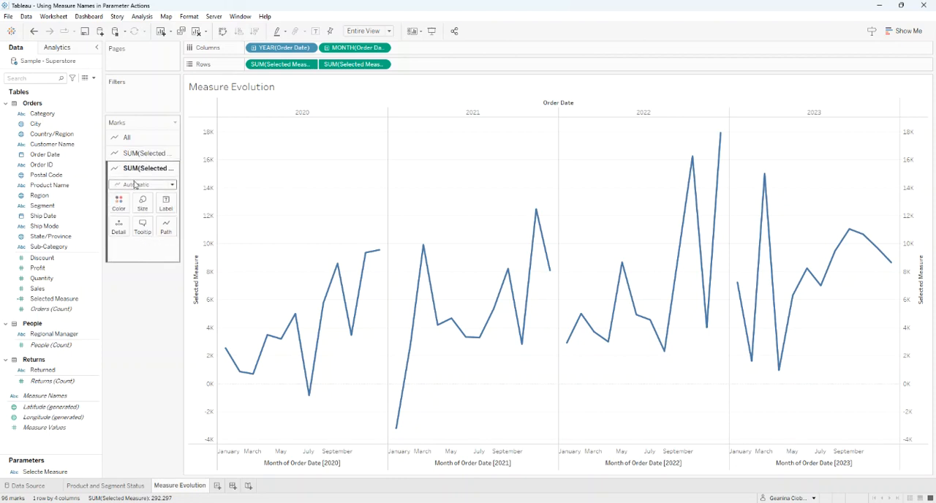
click(143, 184)
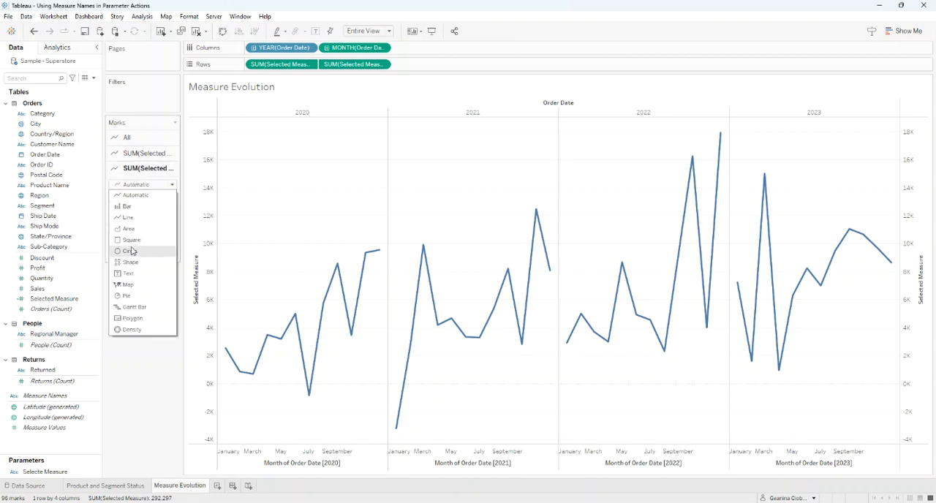
click(127, 251)
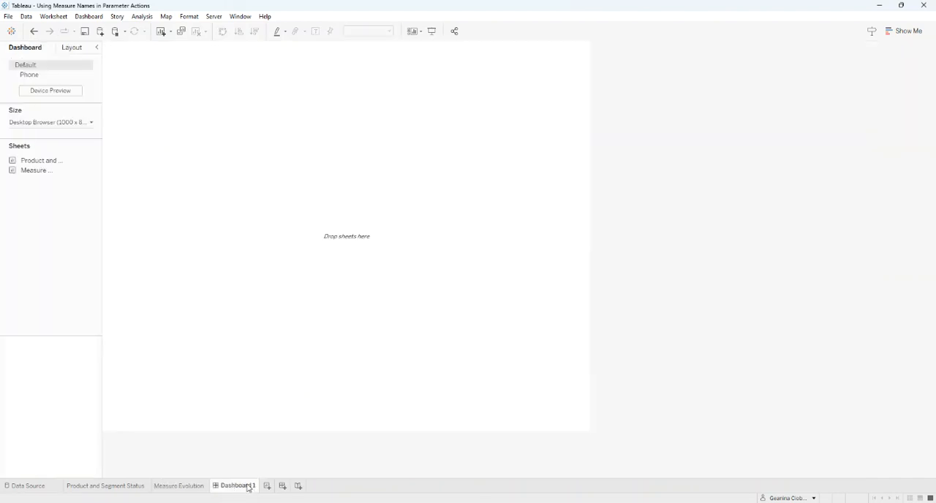
Step: Rename Dashboard 1 to 'Use Measure Names in Param'
double_click(235, 486)
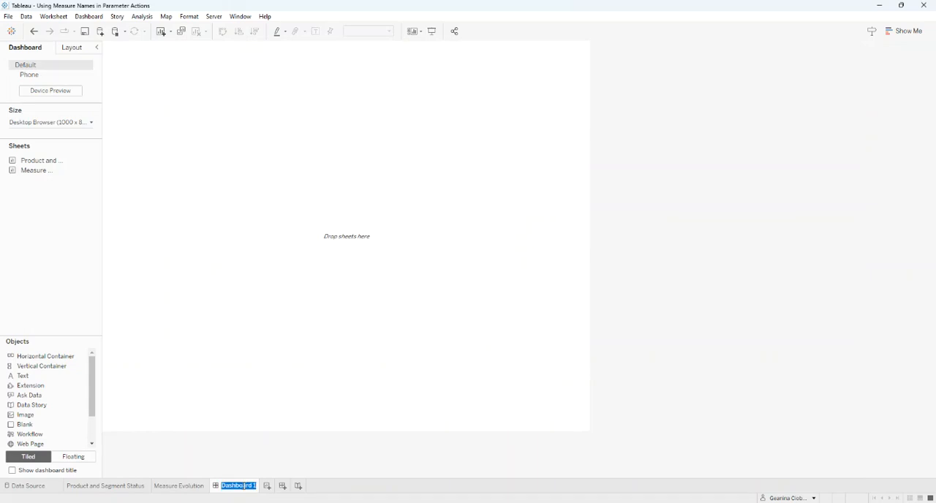
text(Use Measure Names in Param)
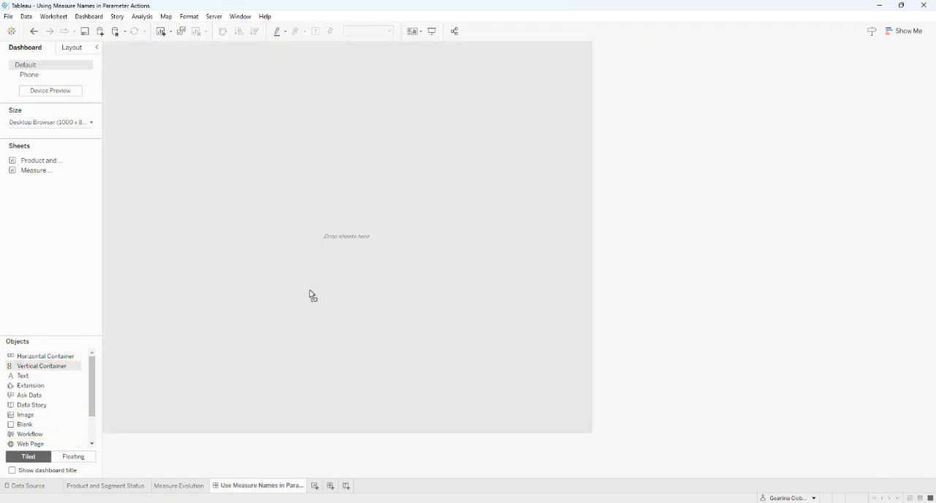
Step: Place a Vertical layout container on the dashboard canvas
drag(41, 160, 154, 205)
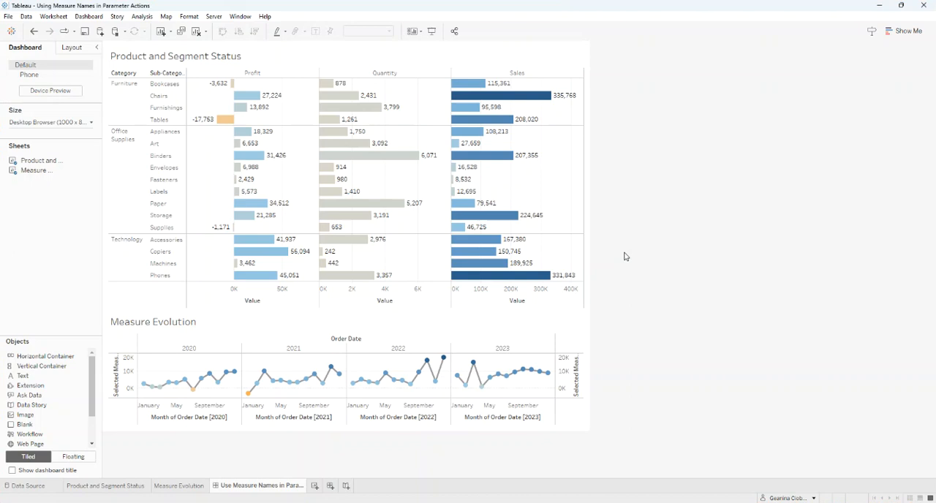
mouse_move(87, 16)
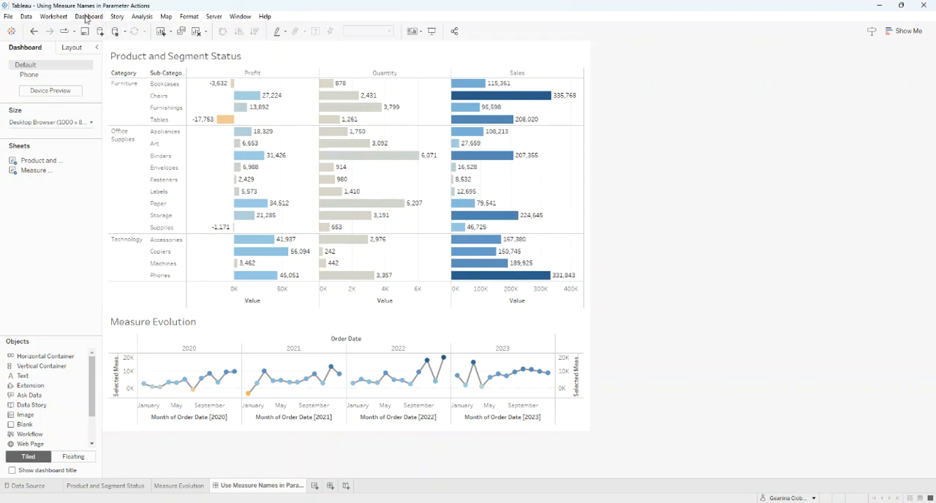
Step: Start a new filter action from the dashboard's Actions dialog
click(89, 15)
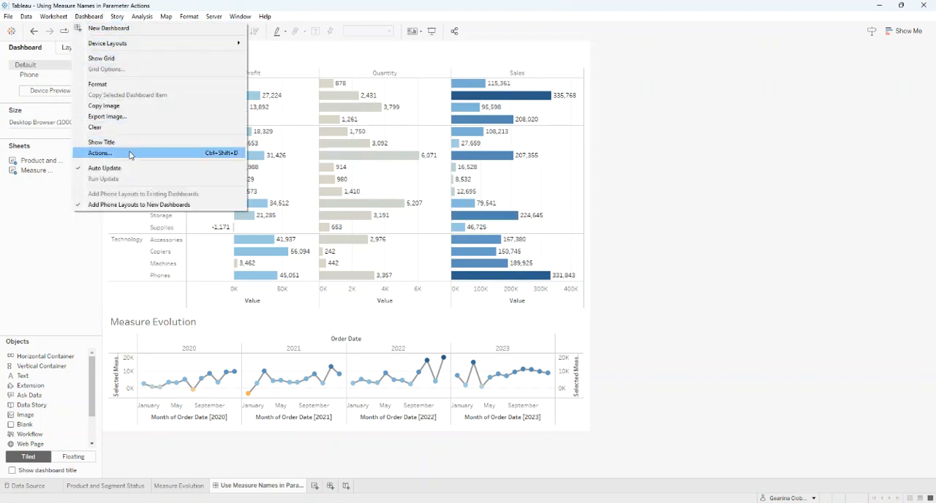
click(99, 153)
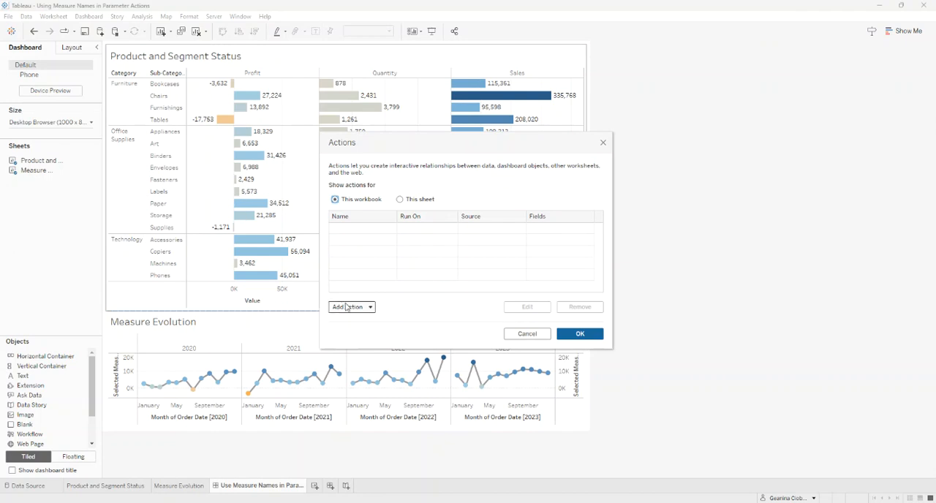
click(350, 308)
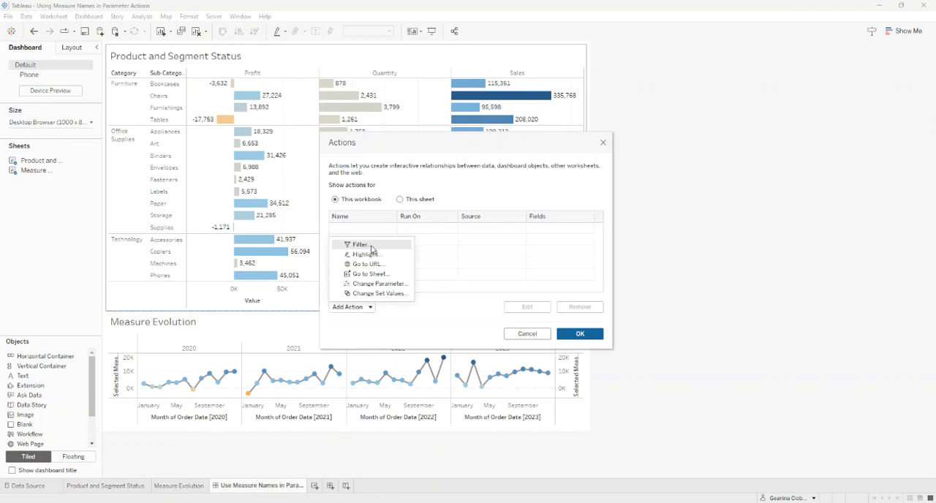
click(351, 244)
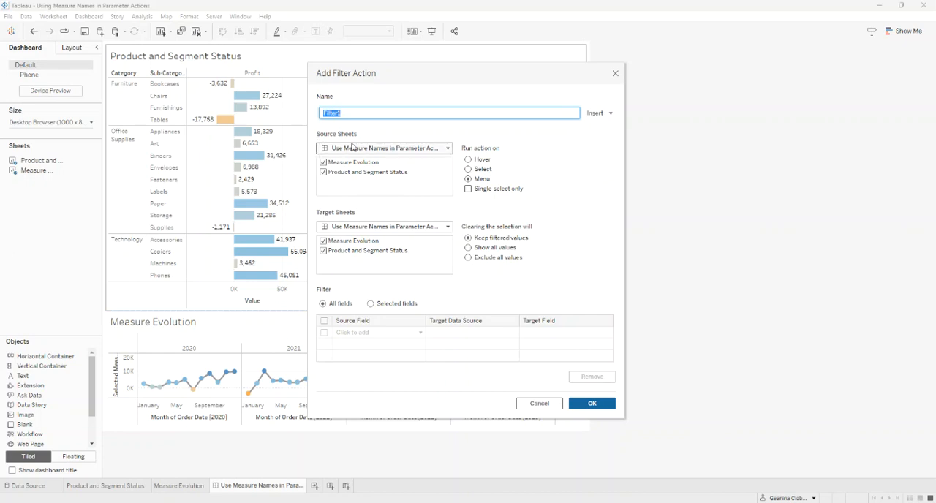
Step: Set Filter1: source Product and Segment Status, run on select, target Measure Evolution, exclude all values
click(322, 172)
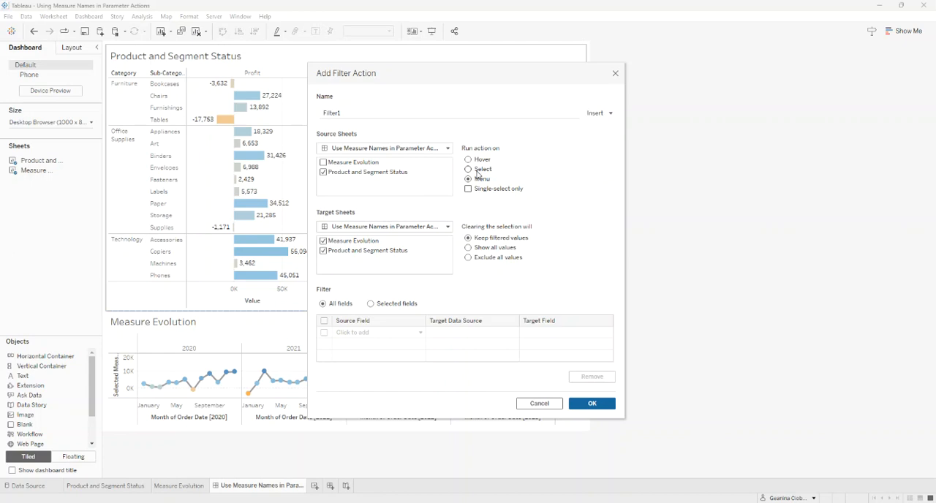
click(468, 169)
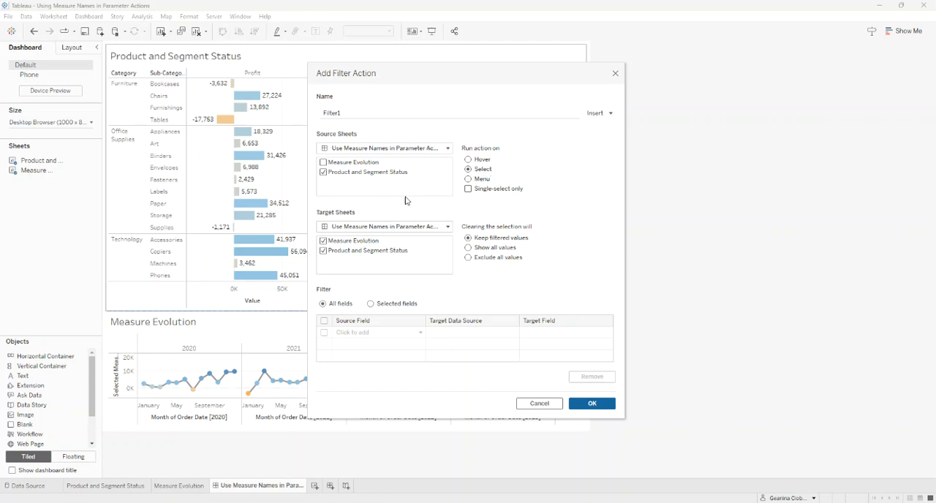
click(322, 250)
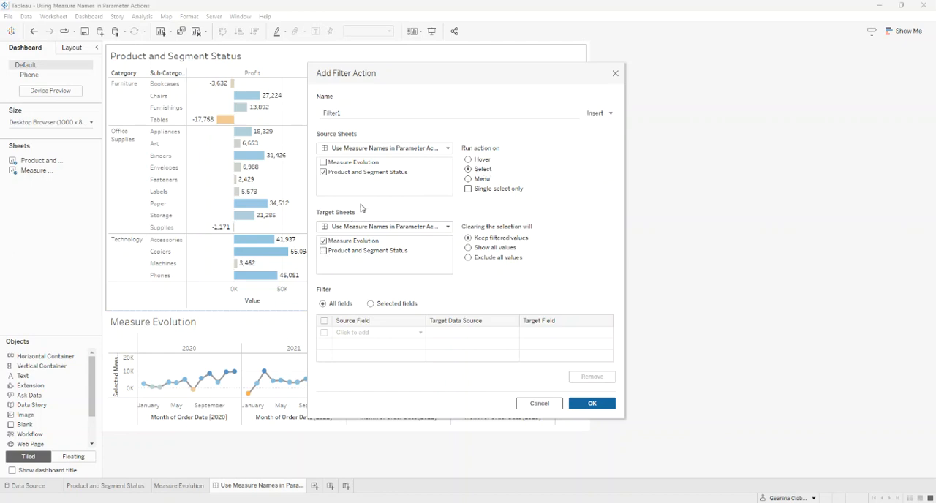
click(322, 250)
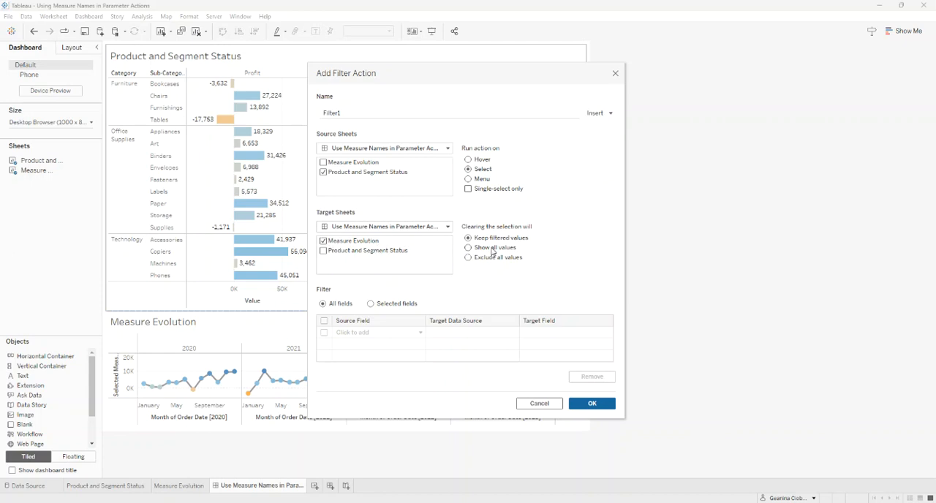
click(468, 258)
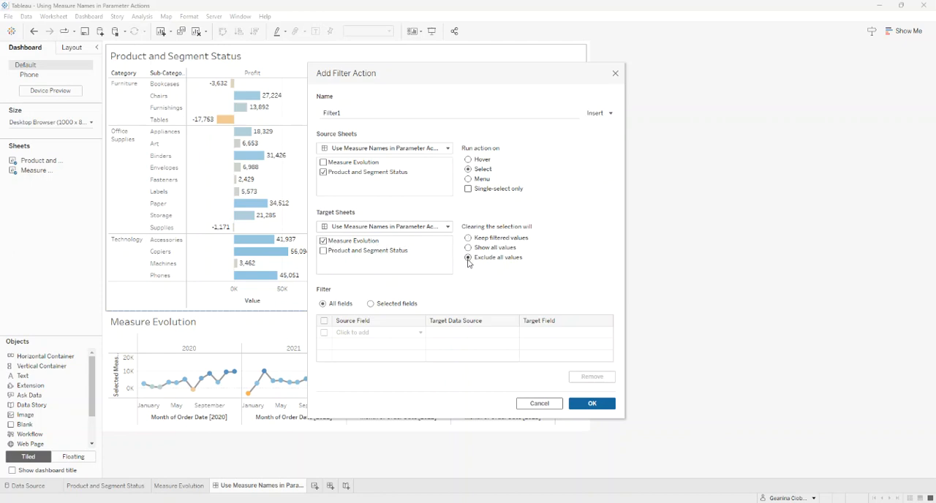
click(469, 257)
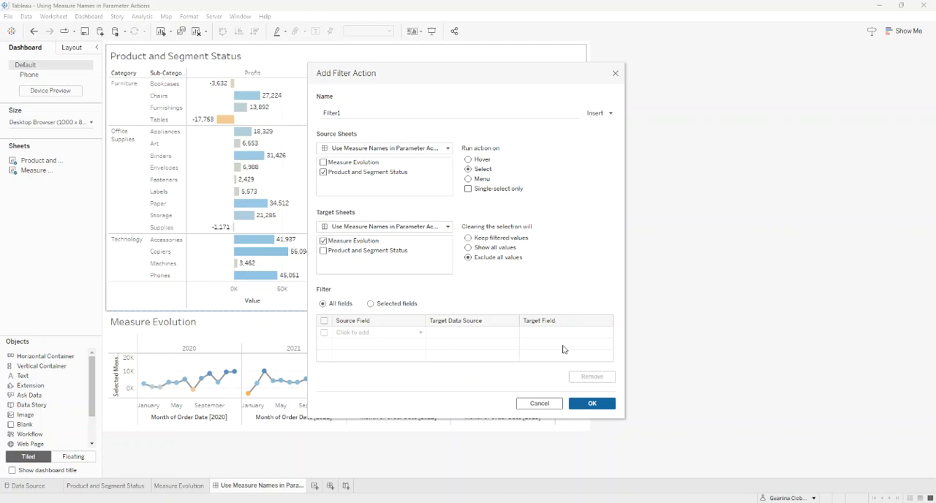
click(591, 403)
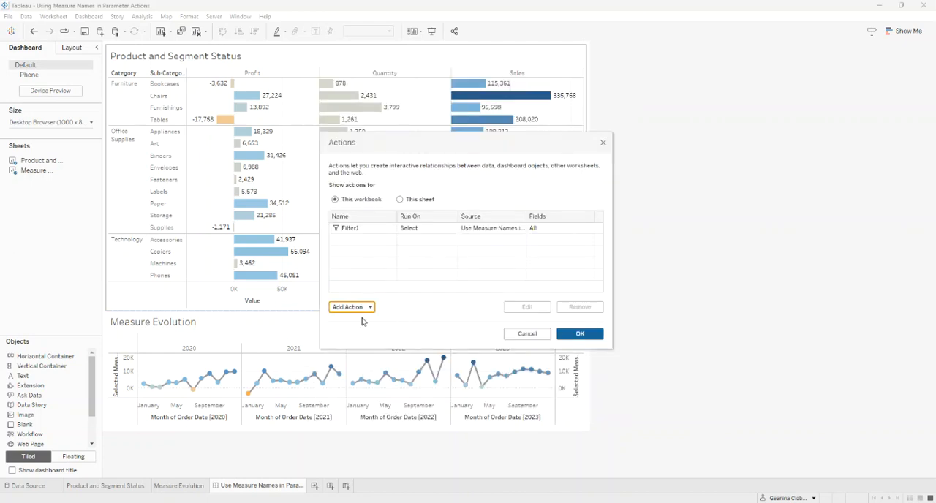
Step: Add Parameter1 setting Selecte Measure from Measure Names on select in Product and Segment Status
click(351, 306)
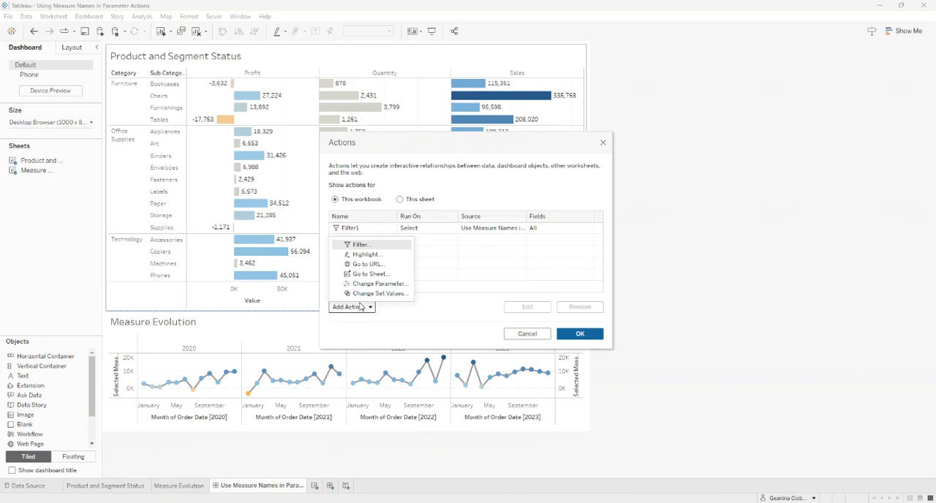
click(378, 283)
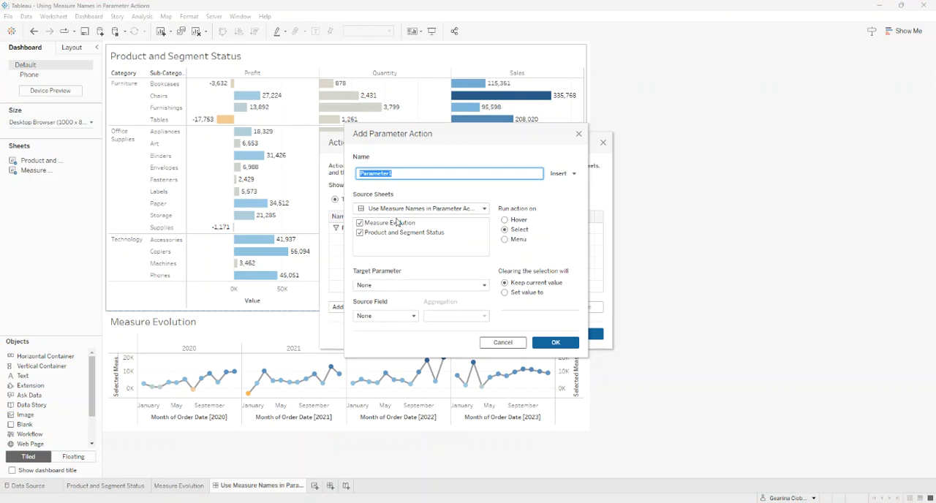
click(360, 222)
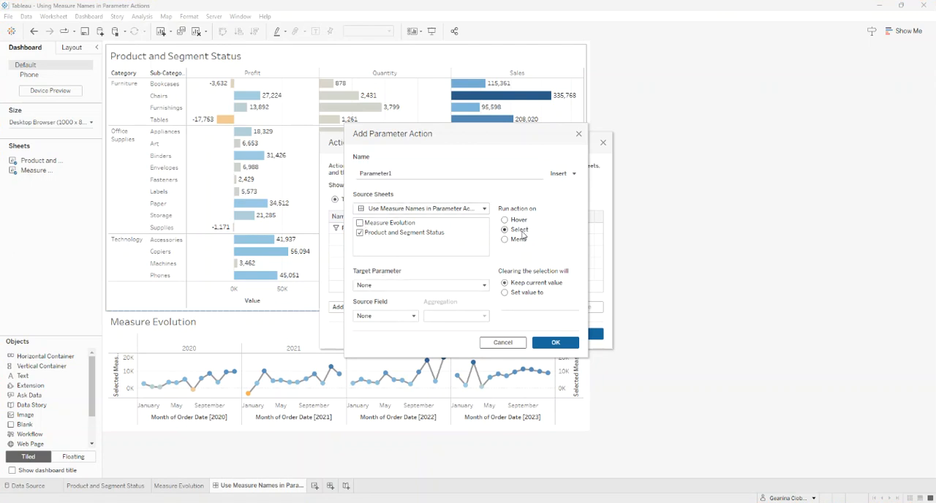
click(419, 286)
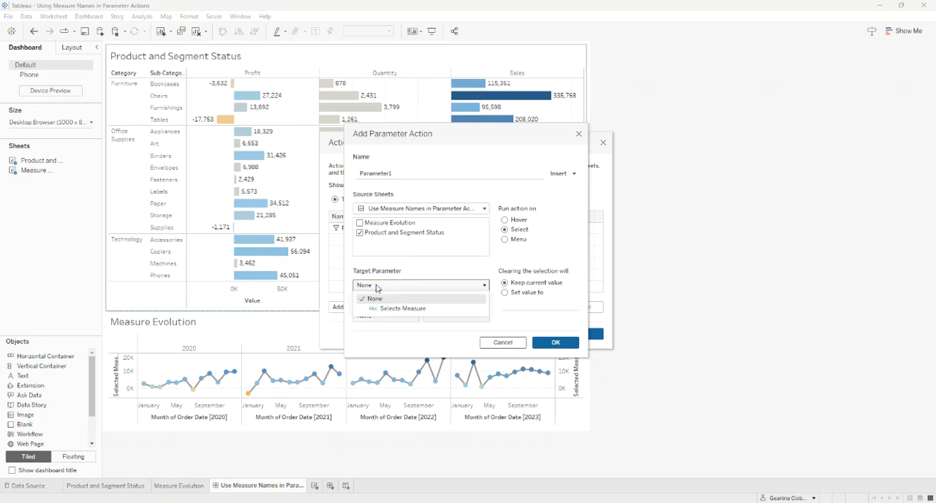
click(404, 308)
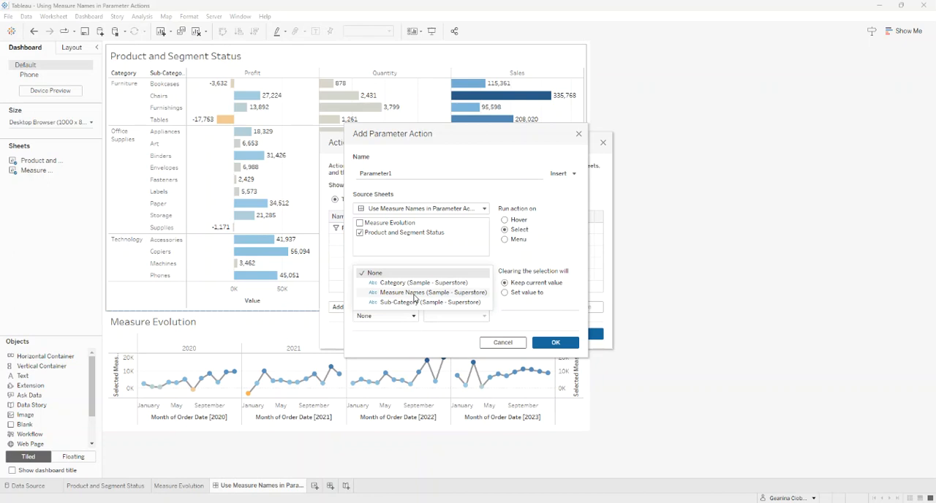
click(423, 292)
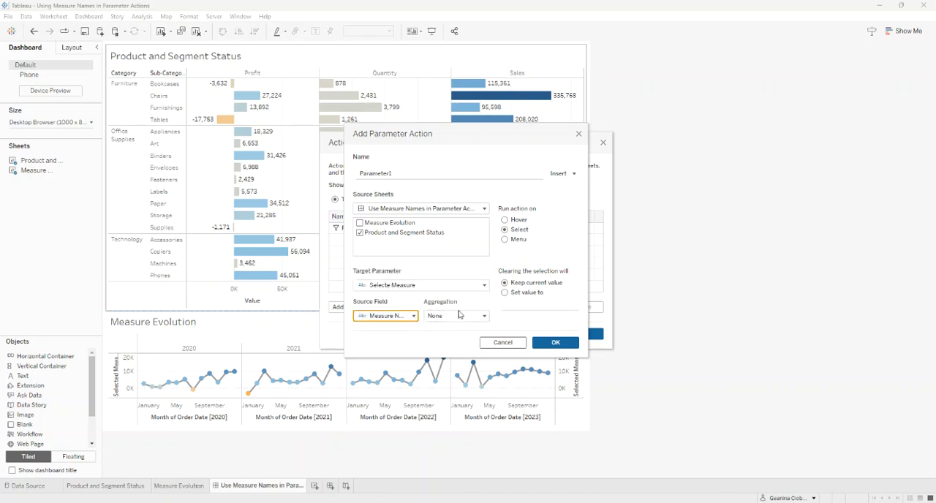
click(555, 342)
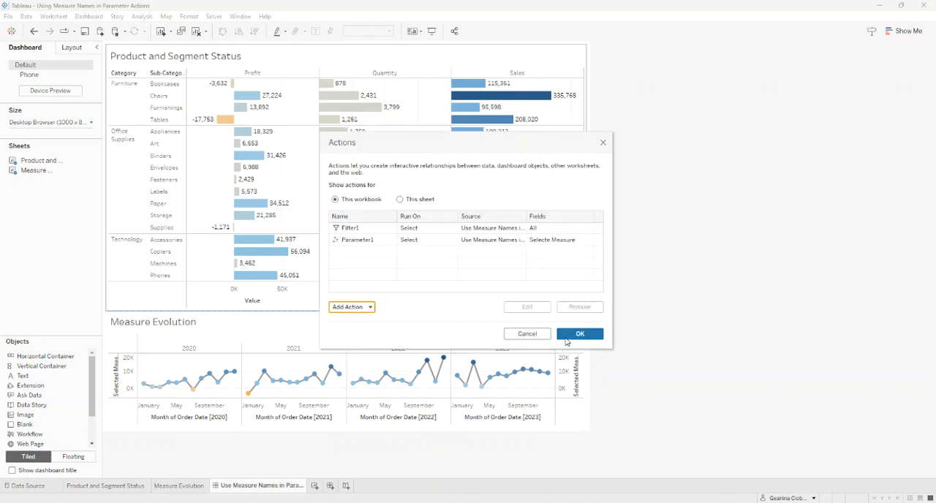
click(579, 333)
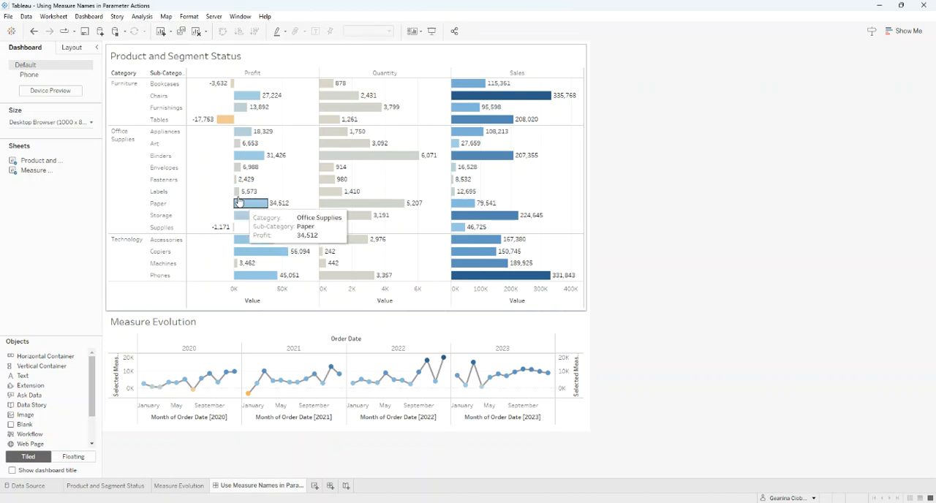
mouse_move(249, 96)
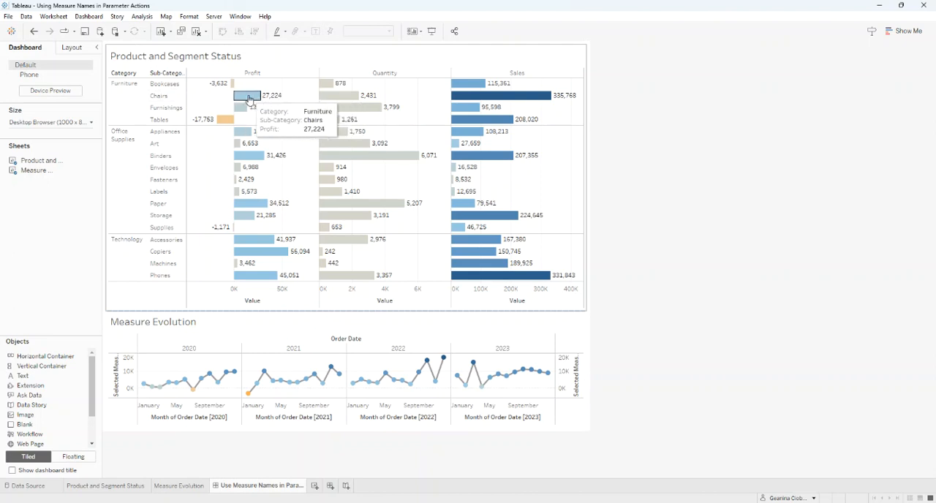
Step: Select the Chairs profit bar to drive Measure Evolution, then clear the selection to empty it
click(247, 95)
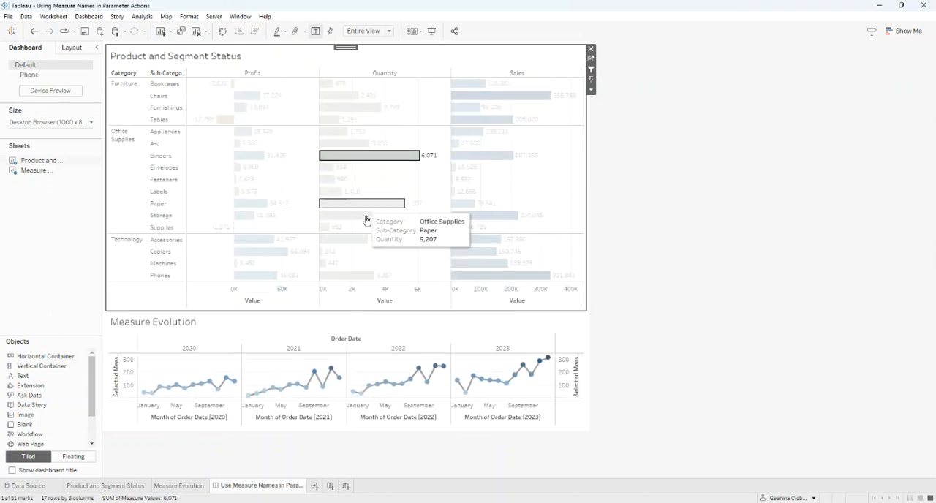
mouse_move(465, 243)
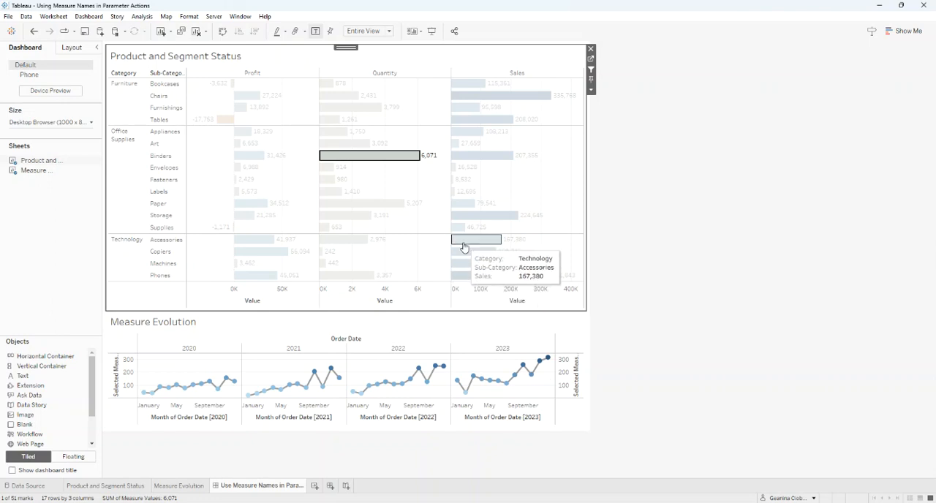
click(461, 204)
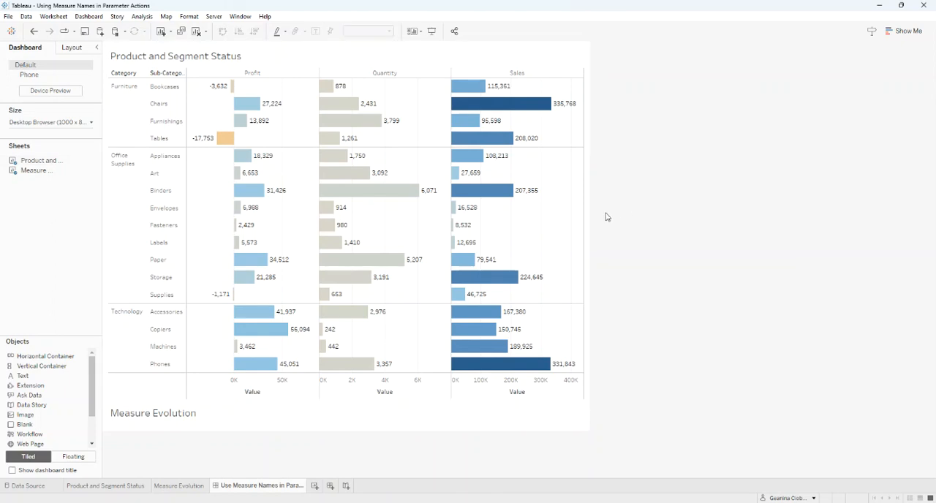
mouse_move(626, 214)
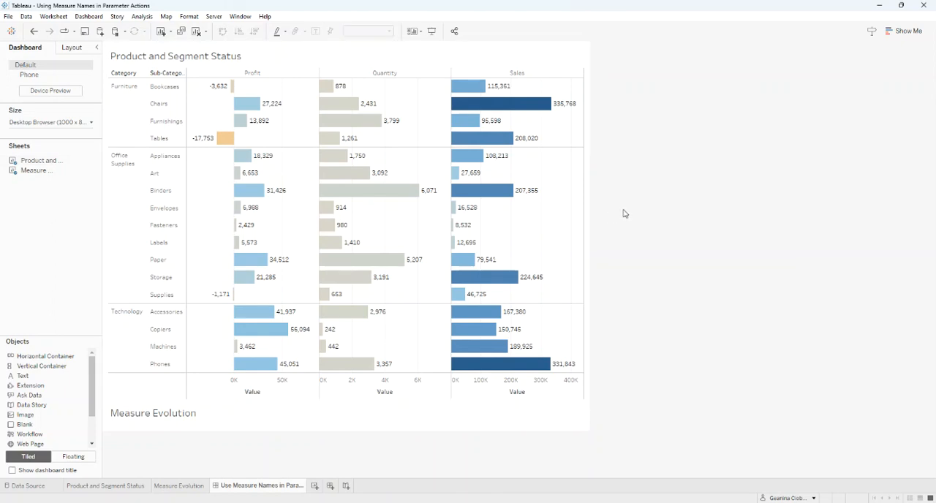
mouse_move(644, 213)
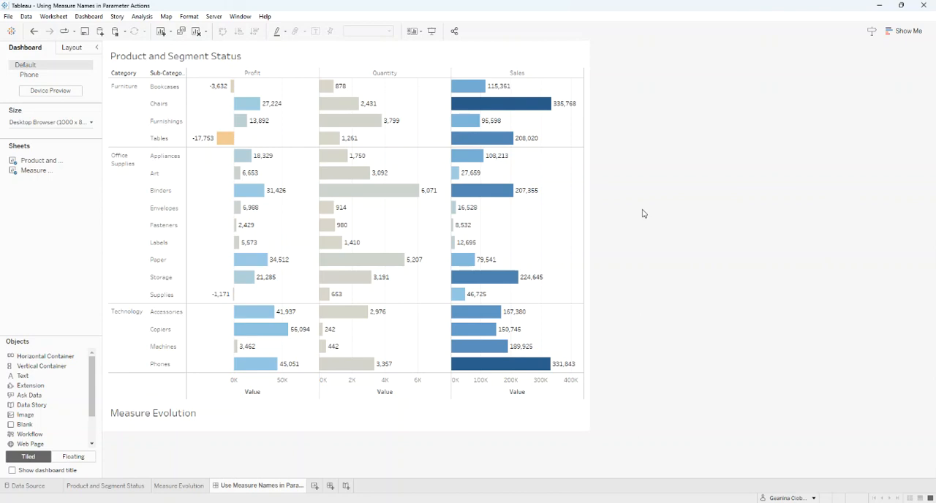